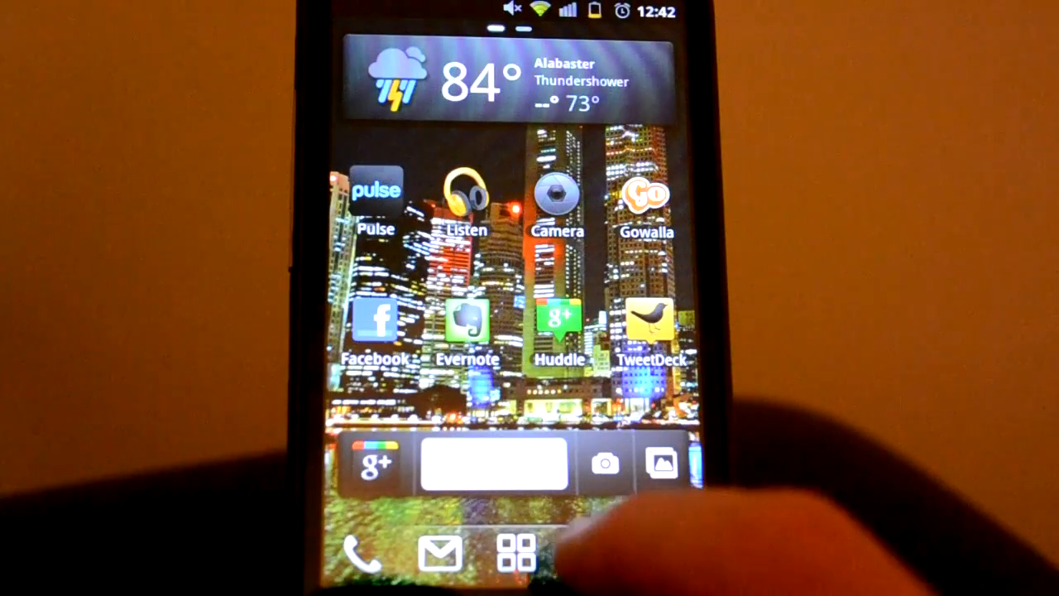
# Scroll through the app list, return home, and start a new Google+ post from the widget
pyautogui.click(515, 551)
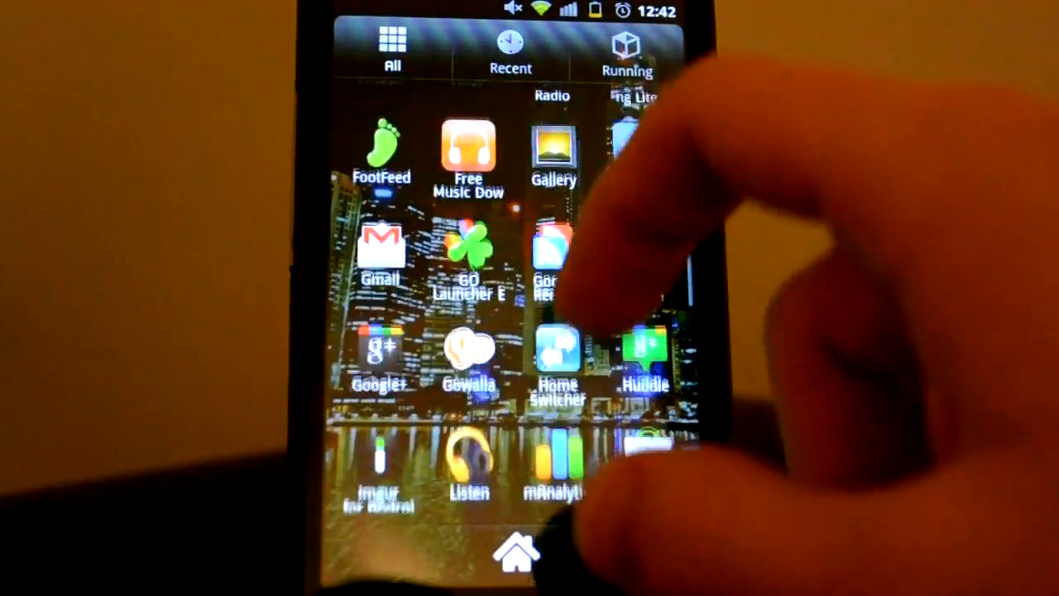
pyautogui.scroll(-3)
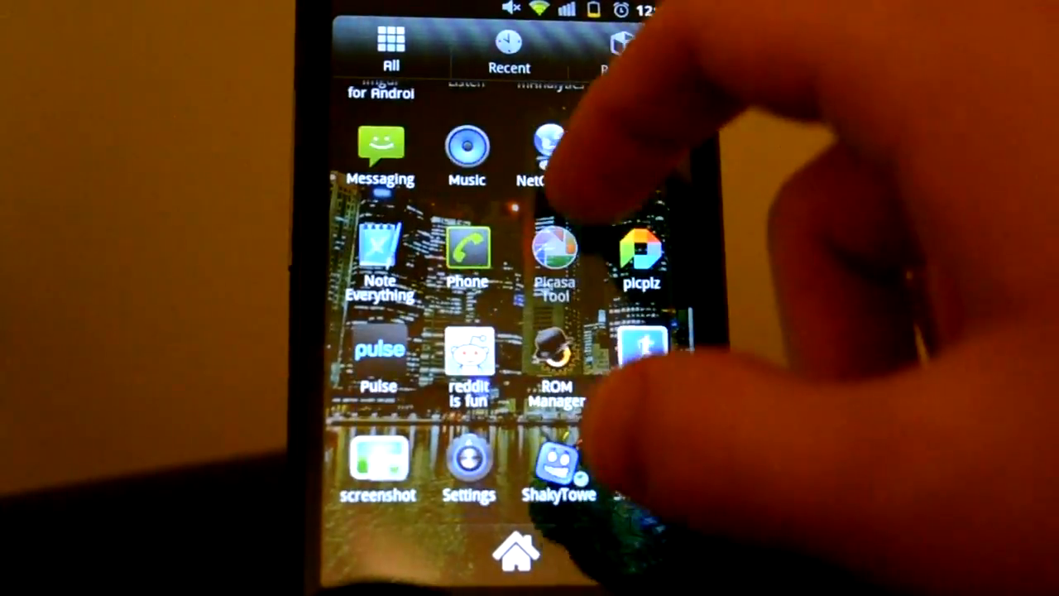
pyautogui.scroll(-3)
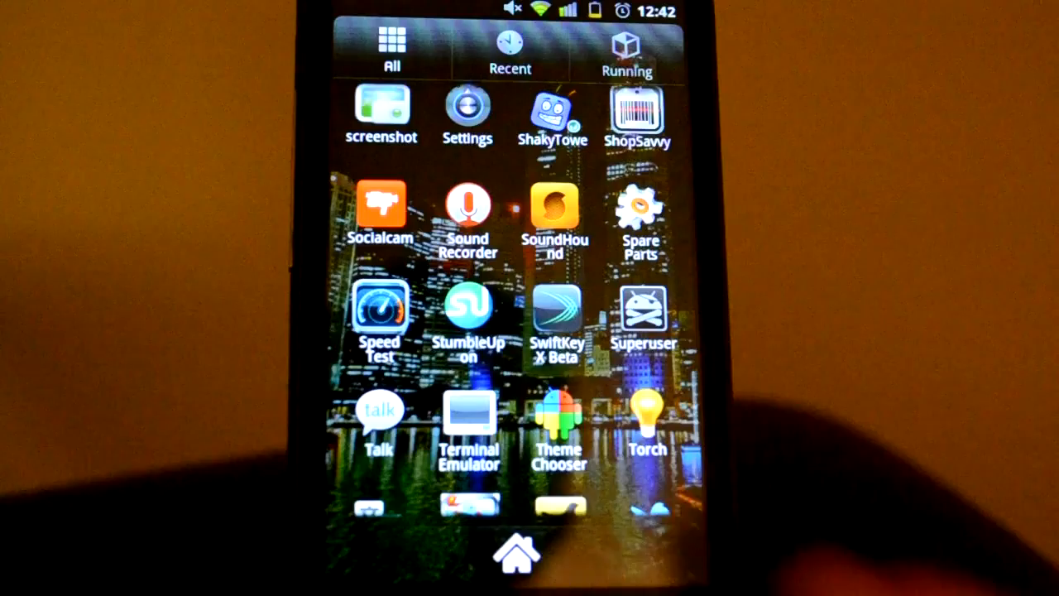
pyautogui.click(518, 552)
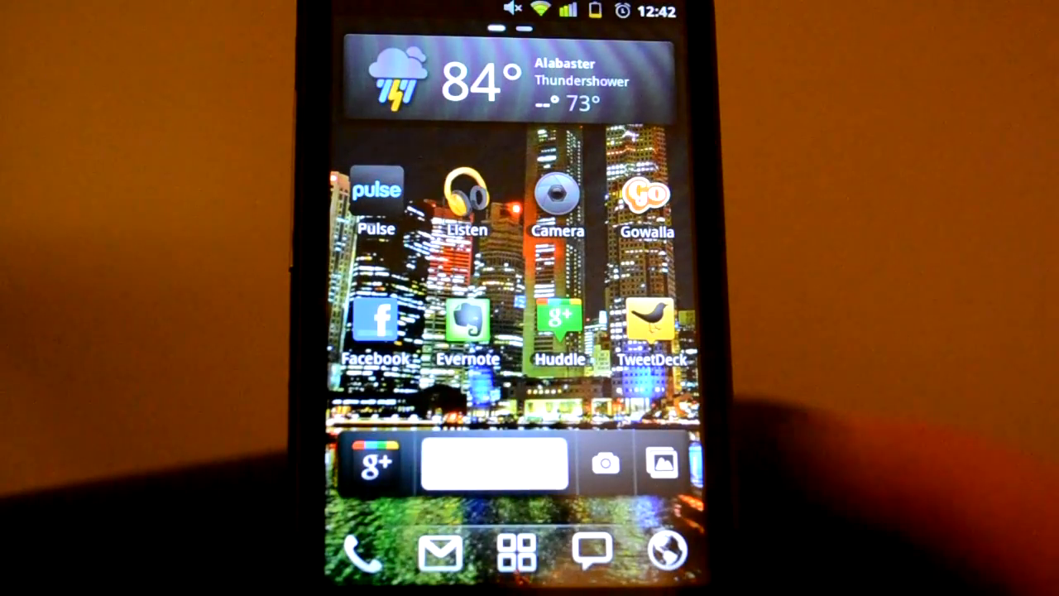
pyautogui.click(492, 462)
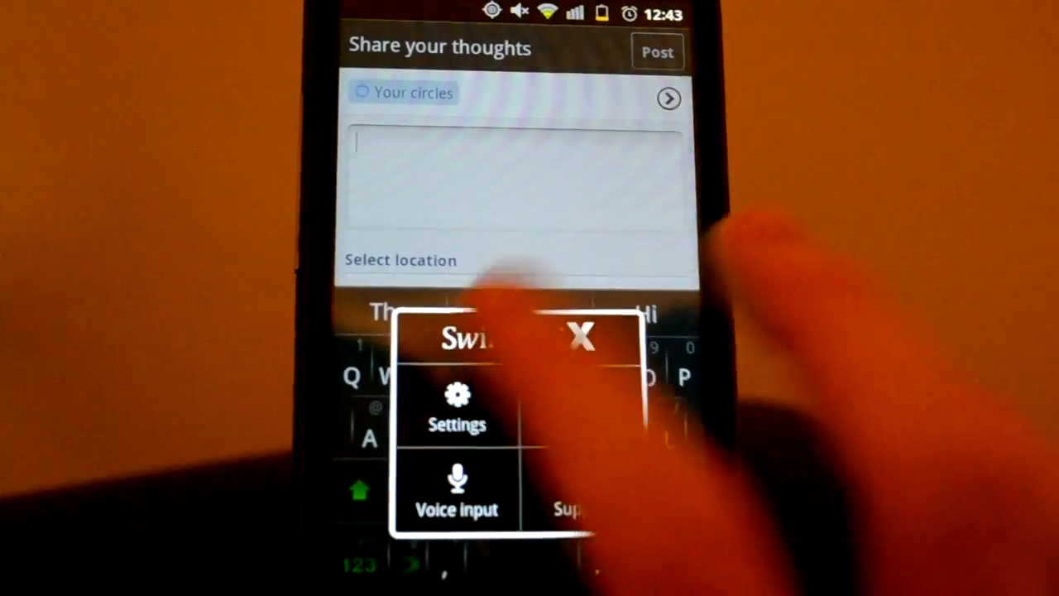
# Browse SwiftKey's Theme and layout settings, the theme list, and the usage statistics
pyautogui.click(457, 405)
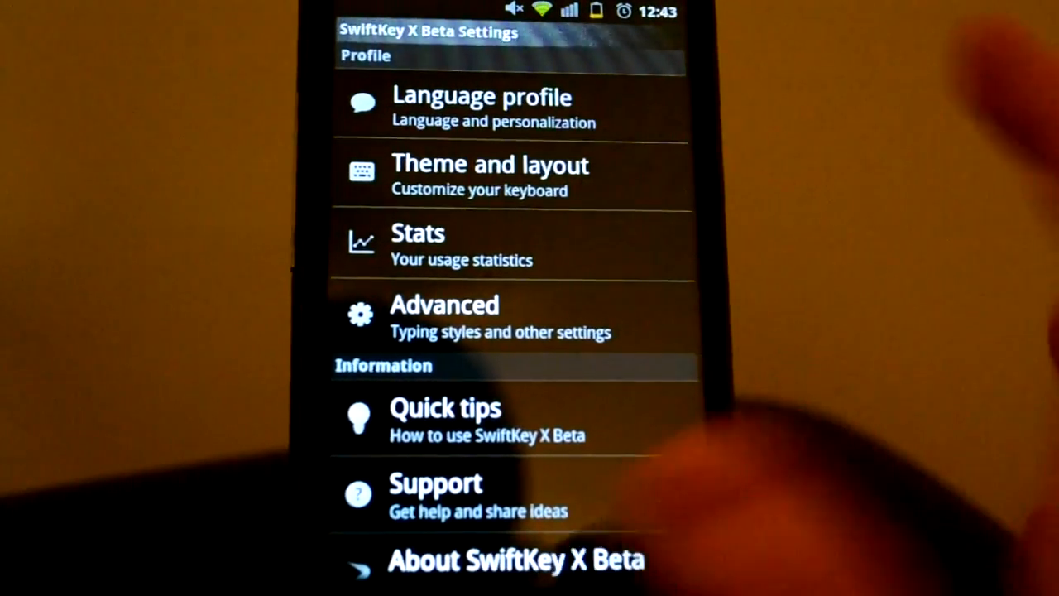
pyautogui.click(488, 174)
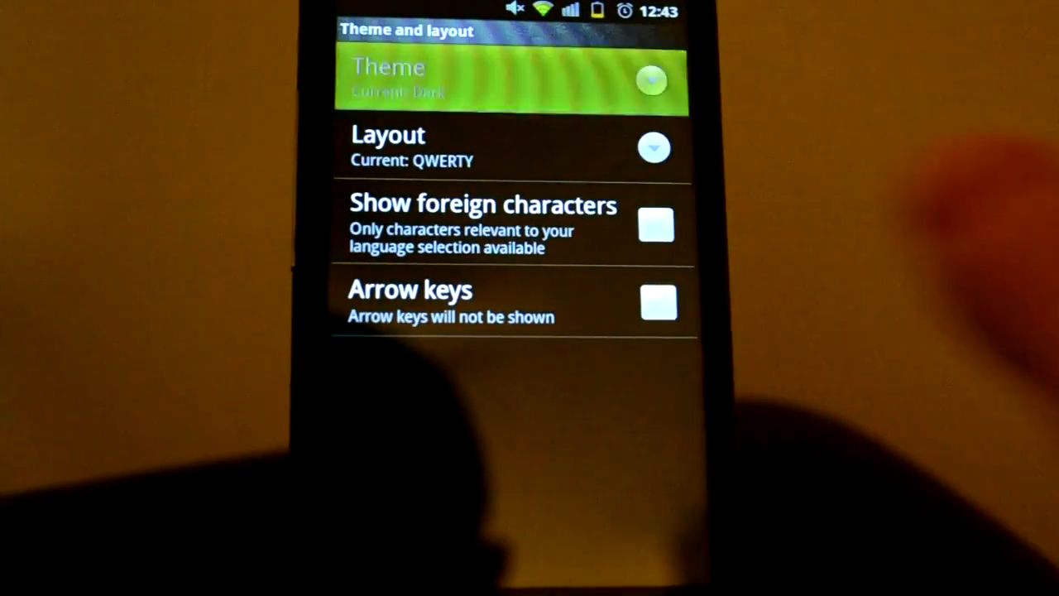
pyautogui.click(513, 81)
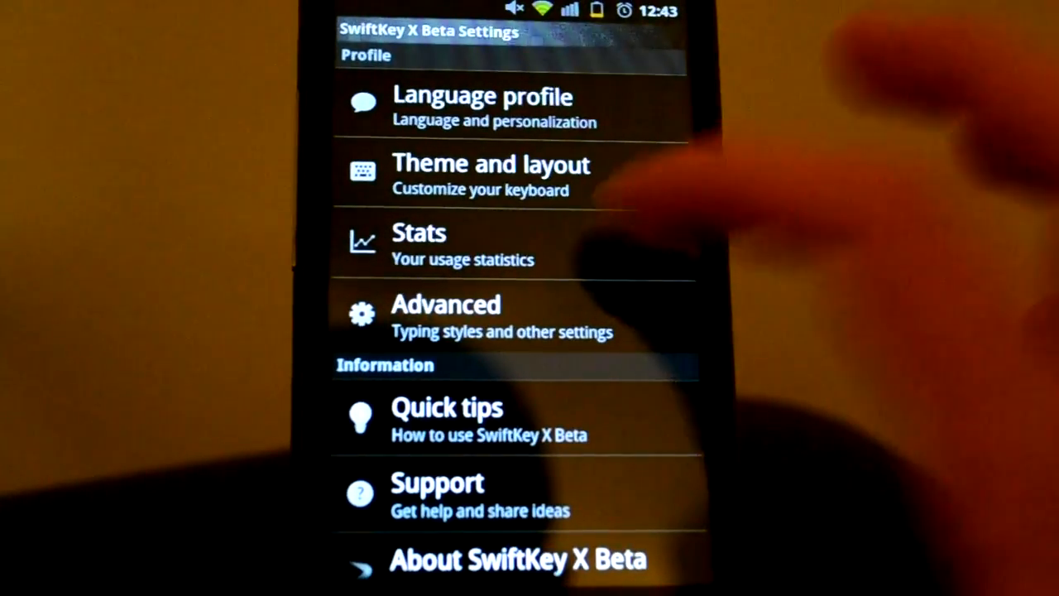
pyautogui.click(420, 244)
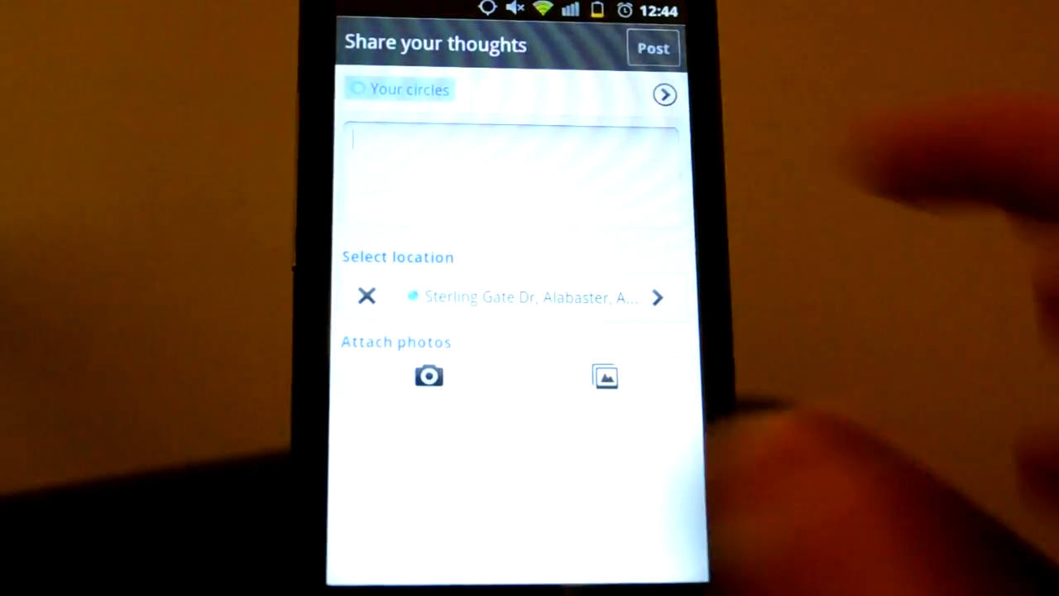
# Bring up SwiftKey in the post field and insert the predicted word 'have'
pyautogui.click(513, 166)
pyautogui.write('I')
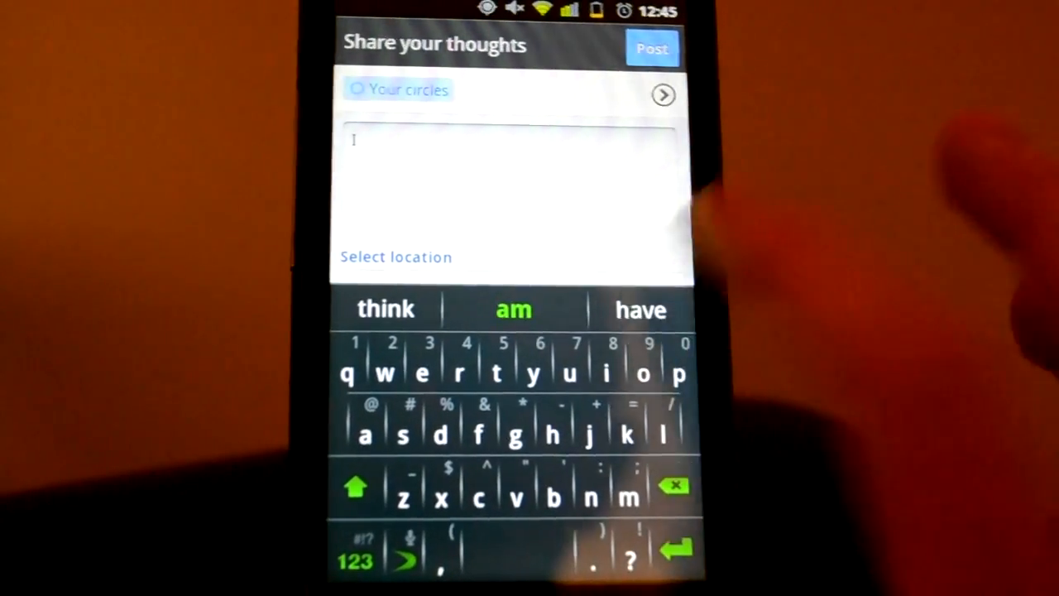
pyautogui.click(641, 309)
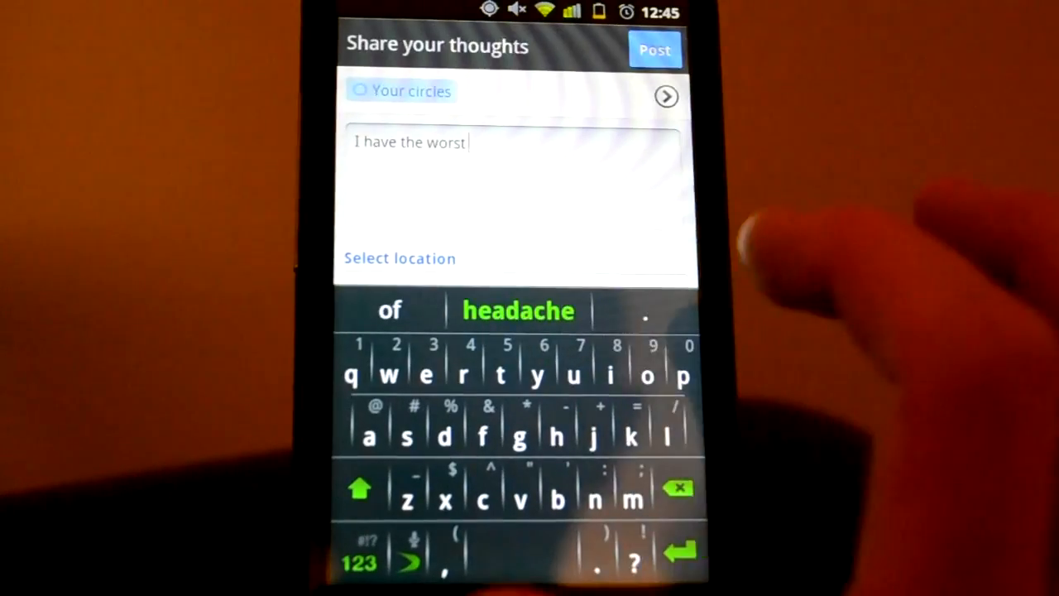
# Insert predicted 'headache', backspace the draft to 'I have th', and close notifications
pyautogui.click(517, 310)
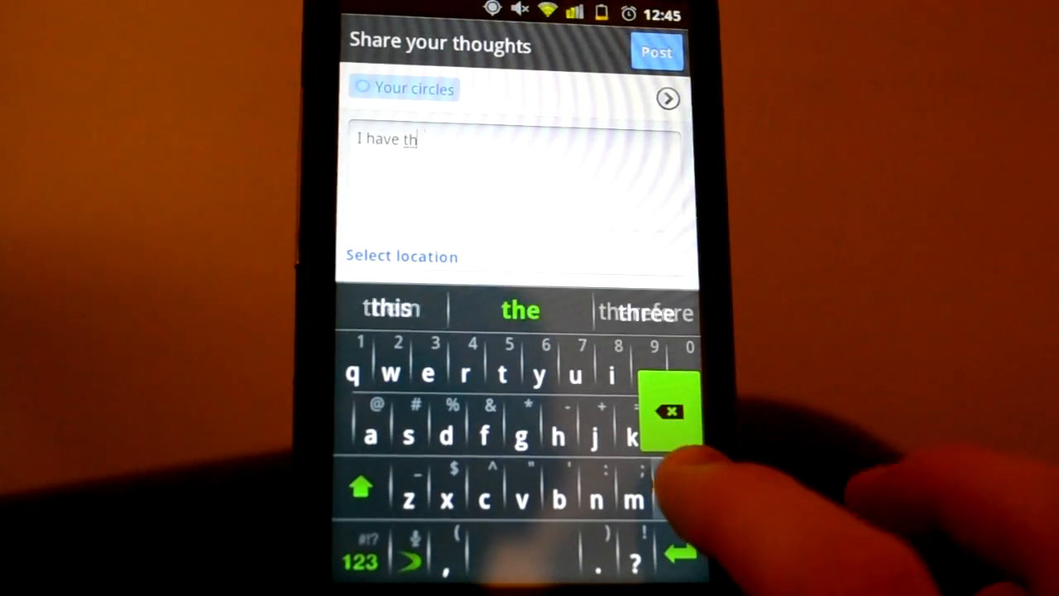
pyautogui.click(671, 411)
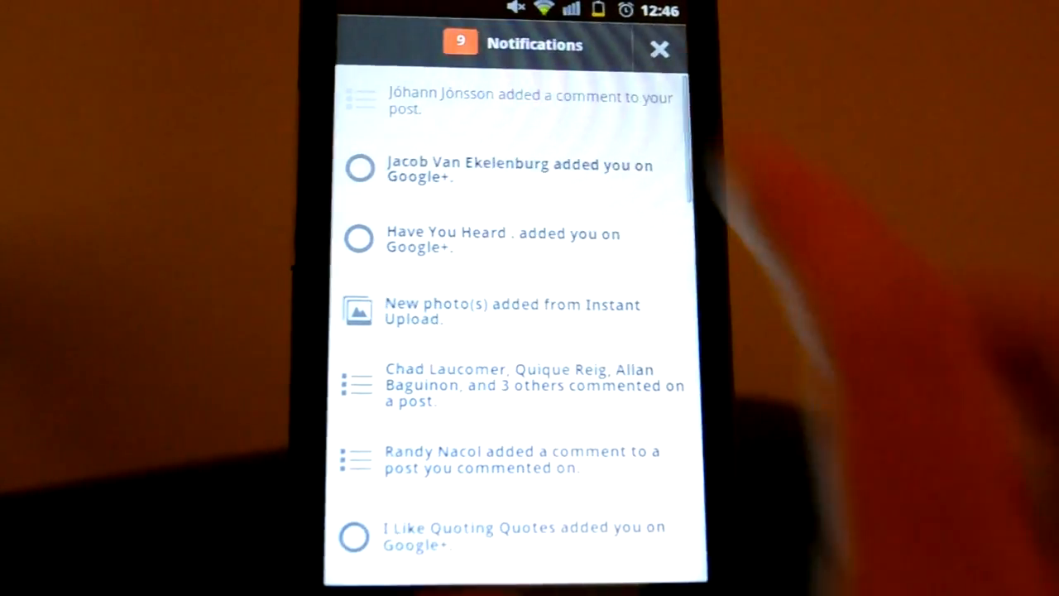
pyautogui.click(659, 49)
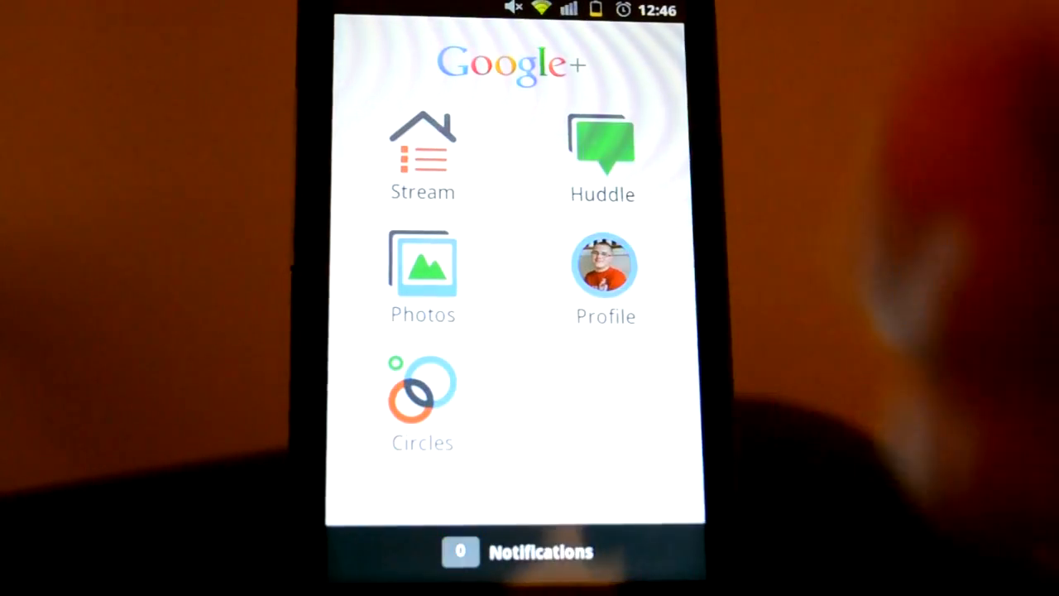